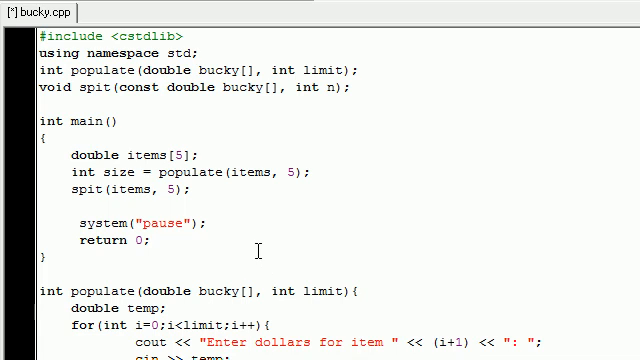
Compile and run the current program, enter 4 at its prompt, then return to the source below spit.
{"action": "left_click", "coordinate": [76, 124]}
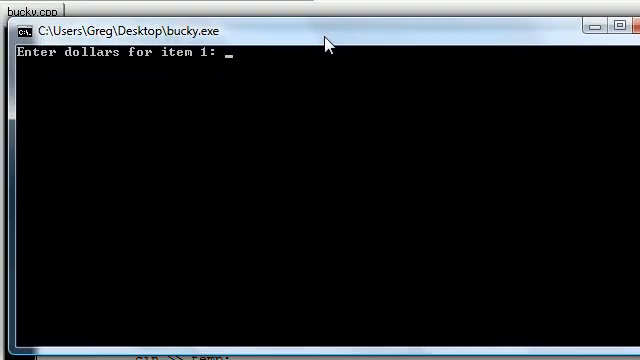
{"action": "mouse_move", "coordinate": [220, 72]}
{"action": "type", "text": "32"}
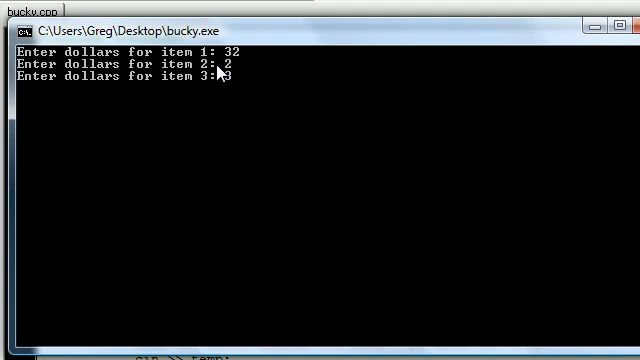
{"action": "type", "text": "4"}
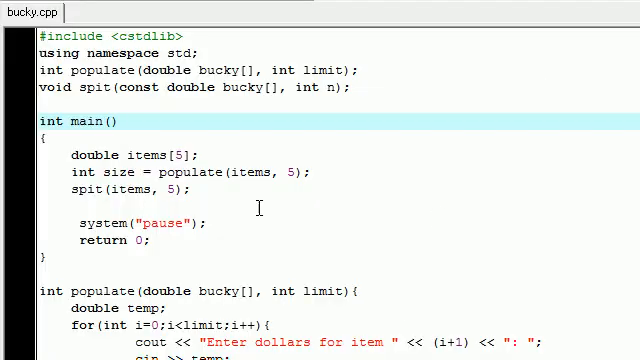
{"action": "scroll", "scroll_direction": "down", "scroll_amount": 3}
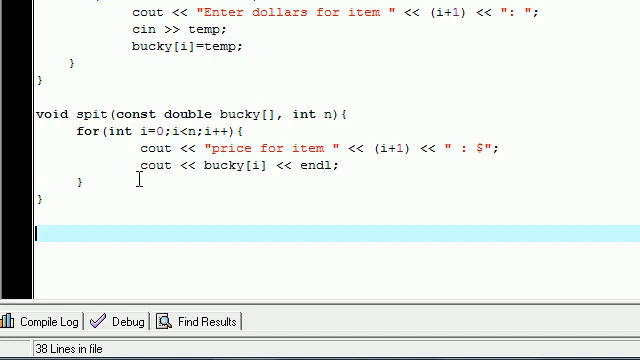
Write the header 'void revalue(double r, double bucky[], int n){' to open the new function.
{"action": "type", "text": "void"}
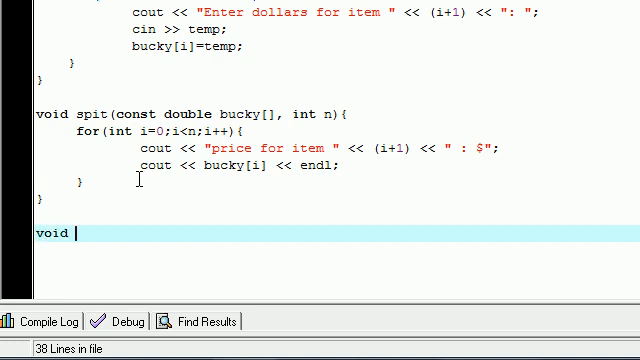
{"action": "type", "text": "reval"}
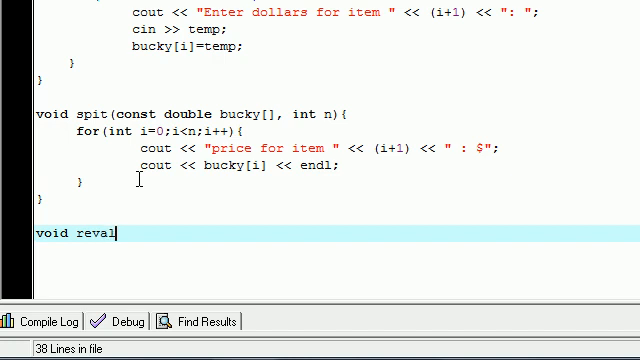
{"action": "type", "text": "ue"}
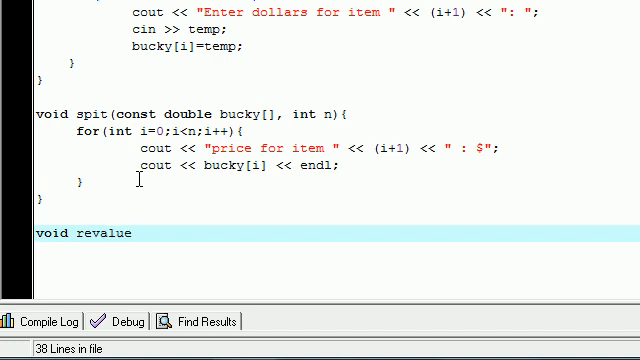
{"action": "type", "text": "()"}
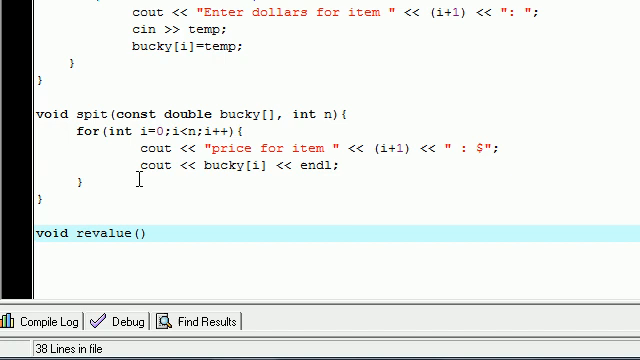
{"action": "type", "text": "double"}
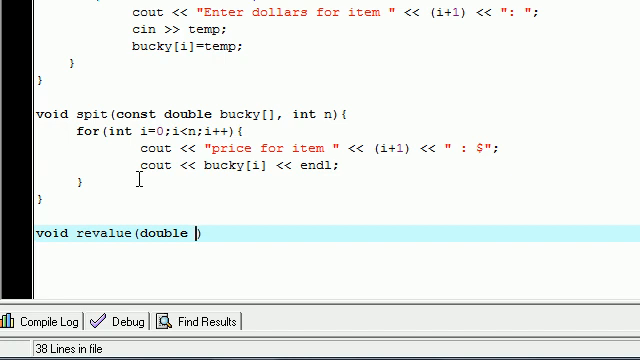
{"action": "type", "text": "r"}
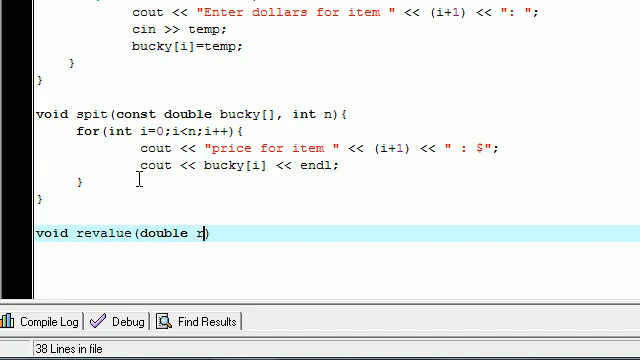
{"action": "type", "text": ","}
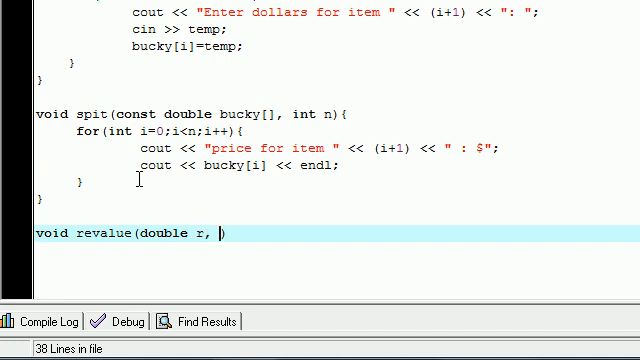
{"action": "type", "text": "double"}
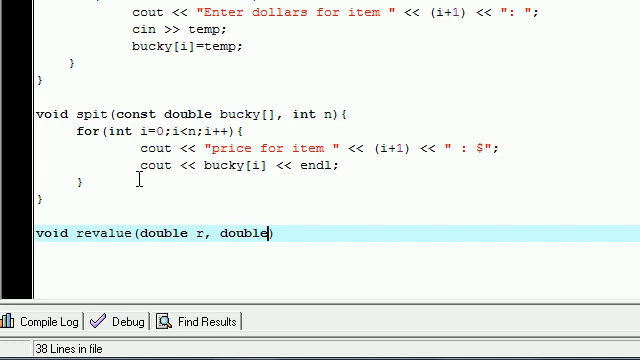
{"action": "type", "text": "bucky"}
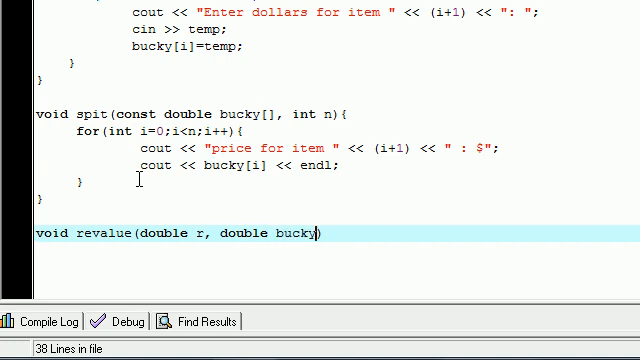
{"action": "type", "text": "[],"}
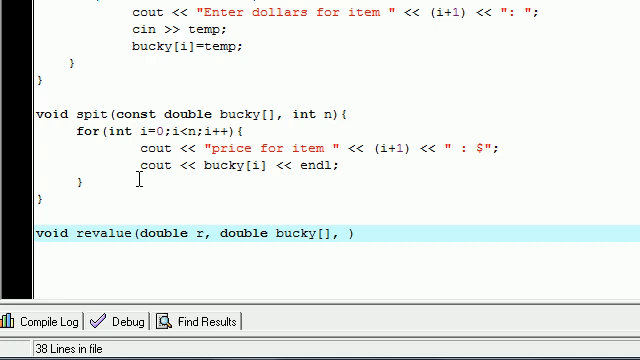
{"action": "type", "text": "int n"}
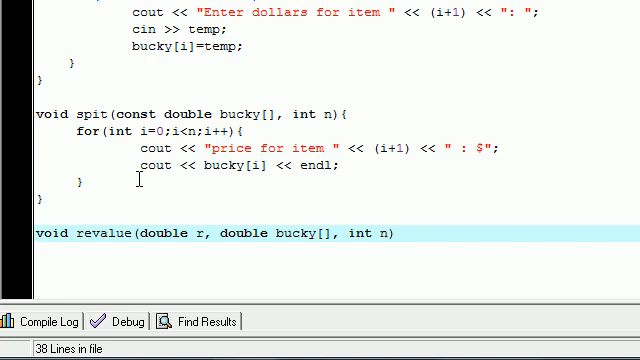
{"action": "type", "text": "{"}
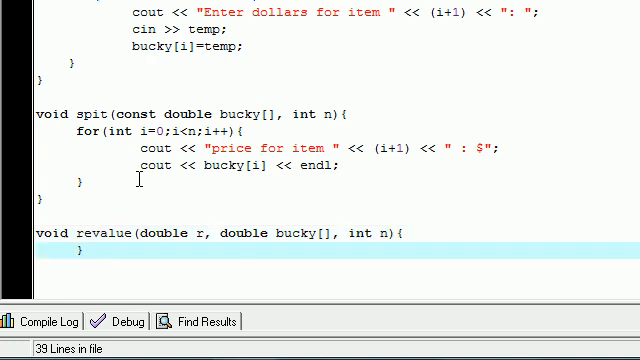
Add a for loop 'for (int i=...; i<n; i++){}' inside revalue.
{"action": "key", "text": "enter"}
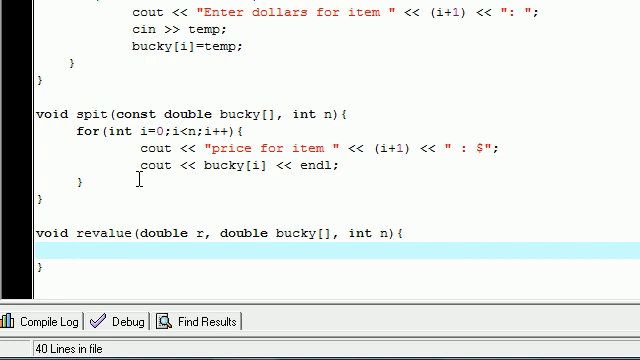
{"action": "type", "text": "for ()"}
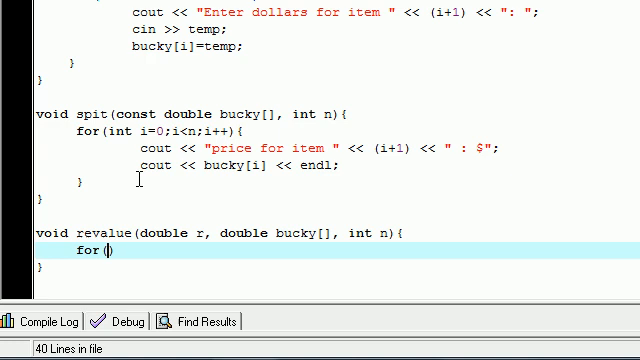
{"action": "type", "text": "int i=0;"}
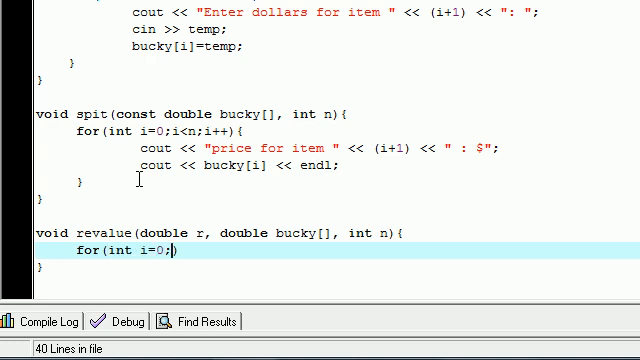
{"action": "type", "text": "i<n"}
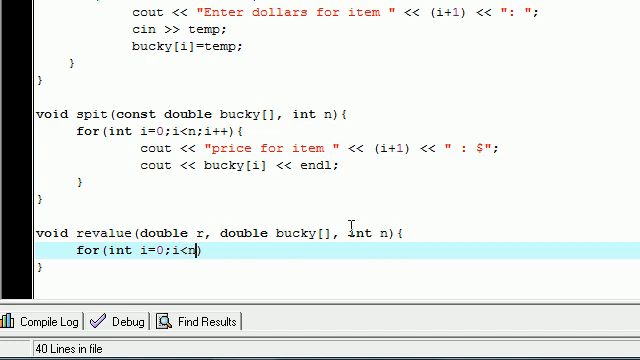
{"action": "type", "text": ";"}
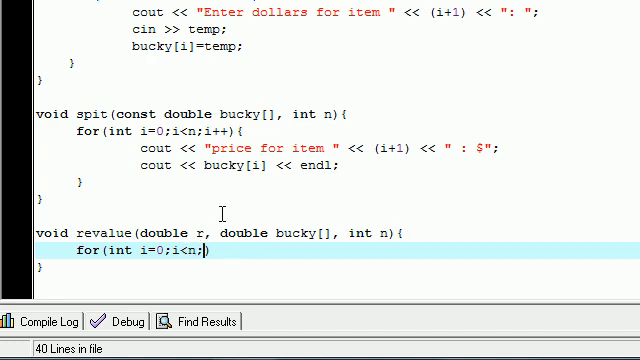
{"action": "type", "text": "i"}
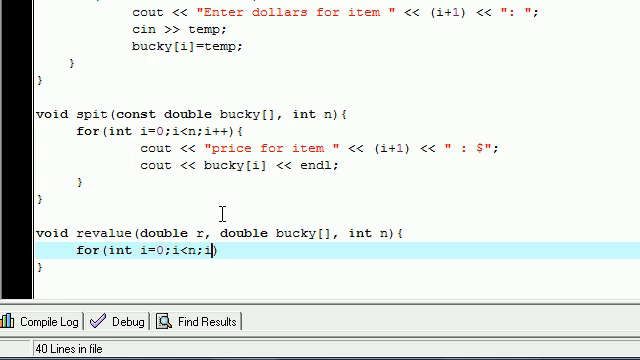
{"action": "type", "text": "++)"}
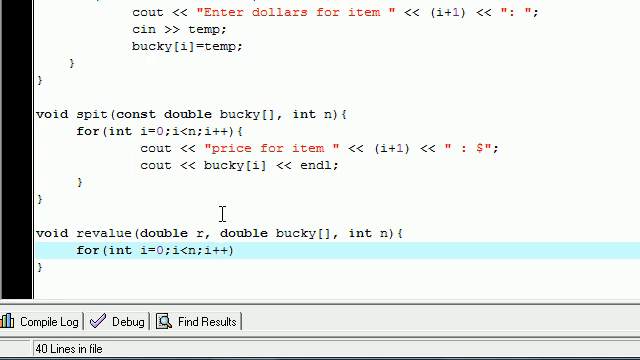
{"action": "type", "text": "{}"}
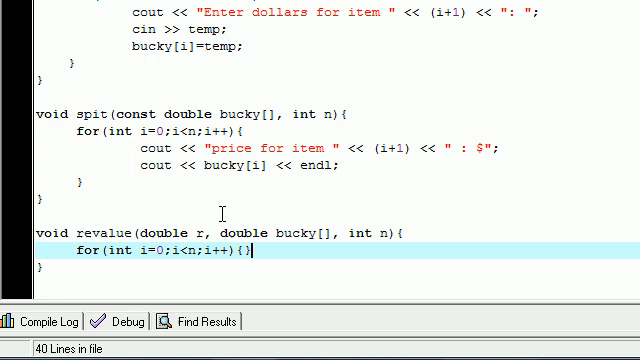
Give the loop the body 'bucky[i] *= r' so each element is multiplied by r.
{"action": "key", "text": "Enter"}
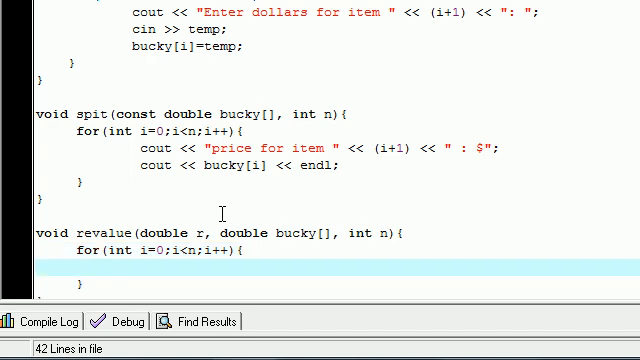
{"action": "type", "text": "b"}
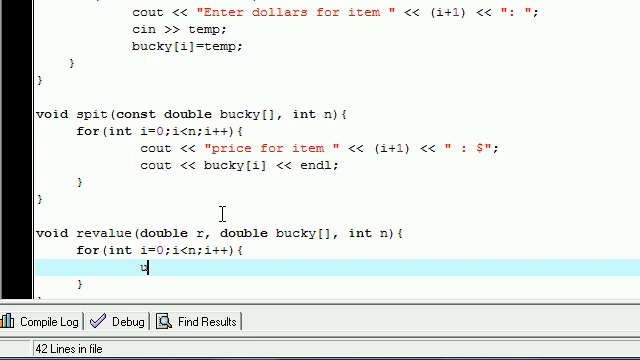
{"action": "key", "text": "Backspace"}
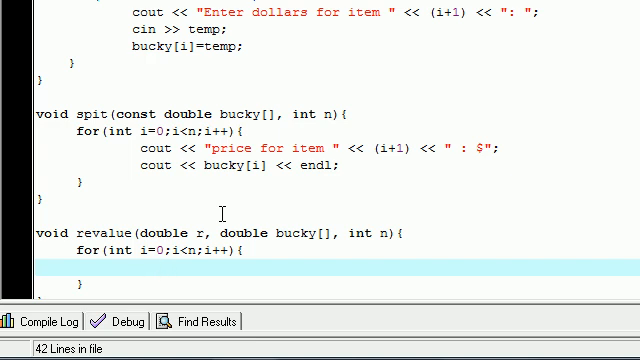
{"action": "type", "text": "bucky[i]"}
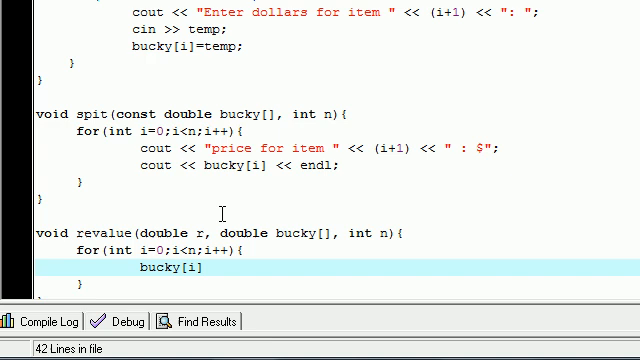
{"action": "type", "text": "*"}
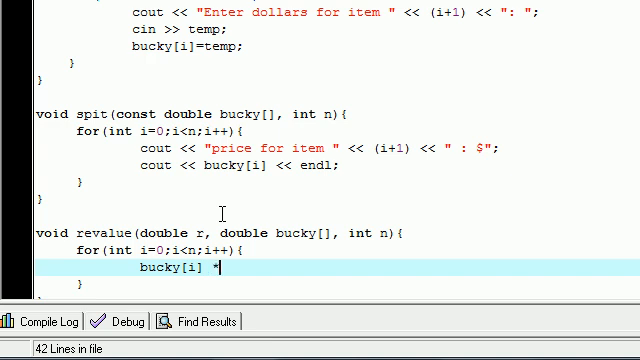
{"action": "type", "text": "="}
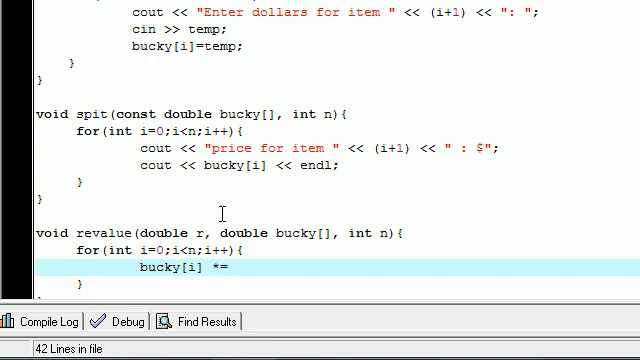
{"action": "type", "text": "r;"}
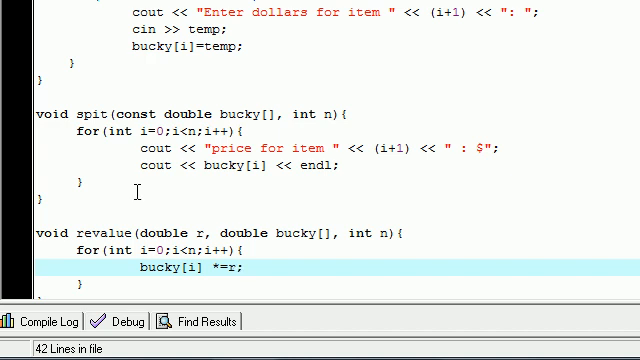
{"action": "double_click", "coordinate": [170, 270]}
{"action": "type", "text": "spit(items, 5);"}
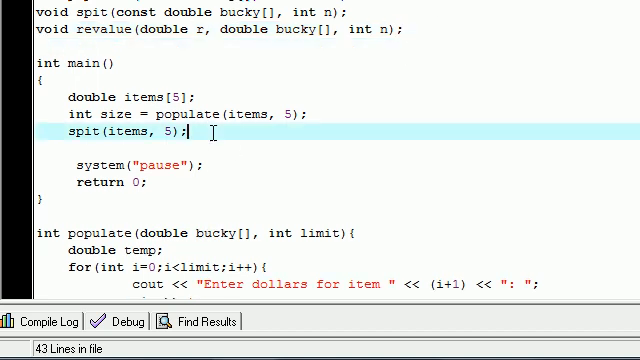
Add 'cout << "enter factor to multiply by";' after the spit call in main.
{"action": "key", "text": "Enter"}
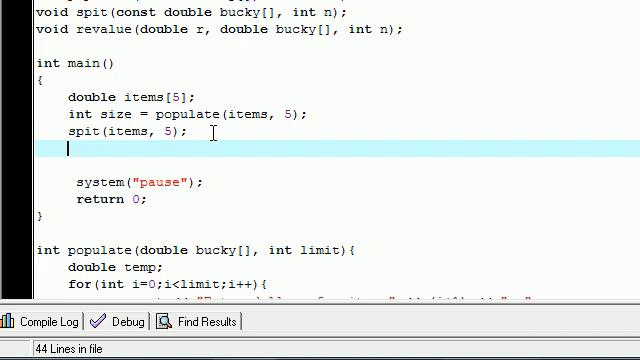
{"action": "type", "text": "cout <<"}
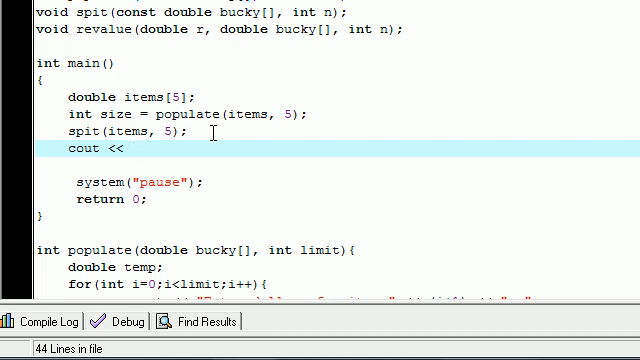
{"action": "type", "text": "\"enter \""}
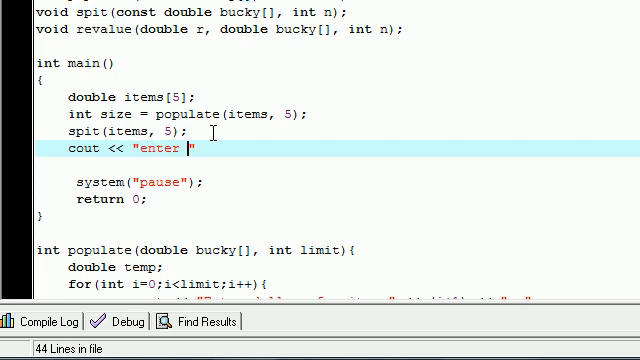
{"action": "type", "text": "factor to mul"}
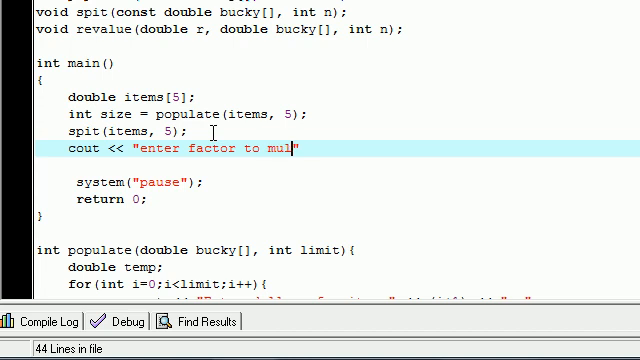
{"action": "type", "text": "tiply by\""}
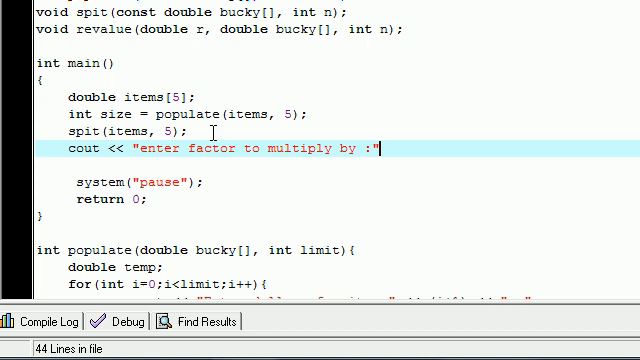
{"action": "type", "text": ";"}
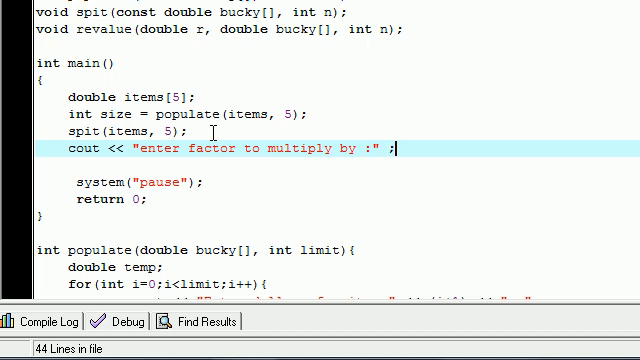
Declare 'double factor;' and read it with 'cin >> factor;'.
{"action": "type", "text": "doub"}
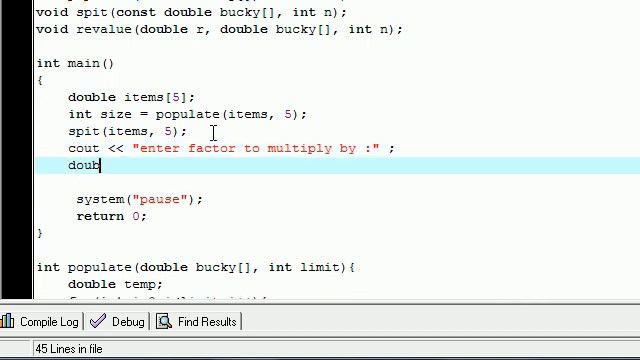
{"action": "type", "text": "le factor"}
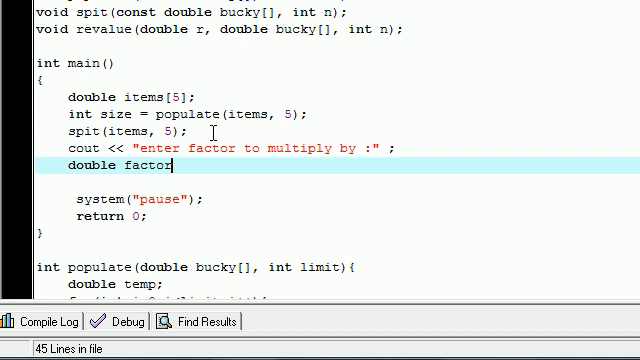
{"action": "type", "text": ";"}
{"action": "type", "text": "cin >>"}
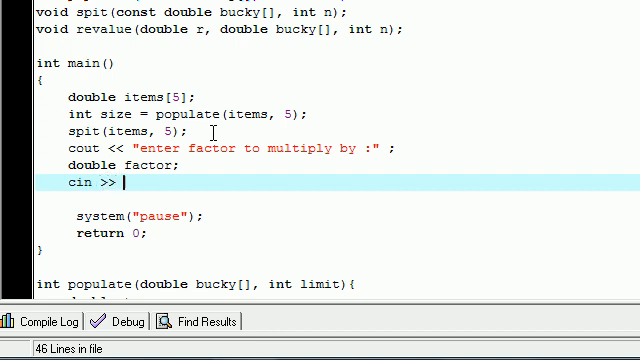
{"action": "type", "text": "factor"}
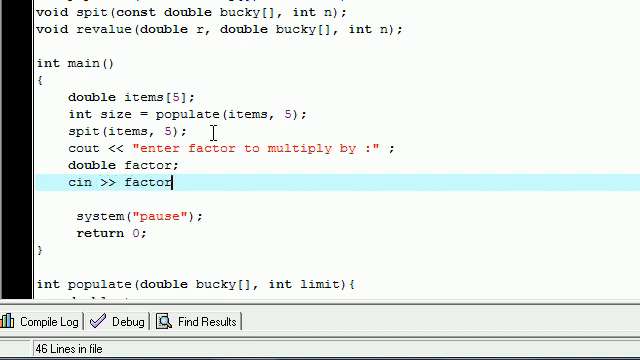
{"action": "type", "text": ";"}
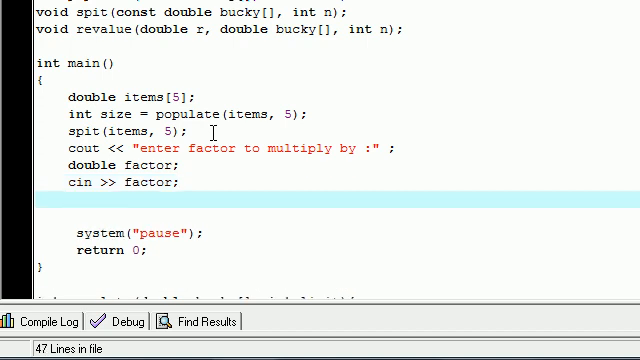
Call 'revalue(factor, items, 5);' in main right after reading the factor.
{"action": "type", "text": "re"}
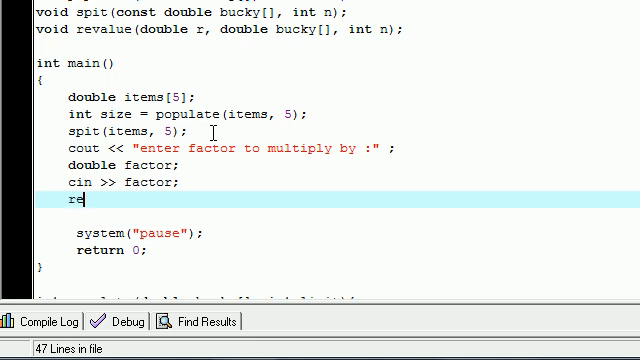
{"action": "type", "text": "value"}
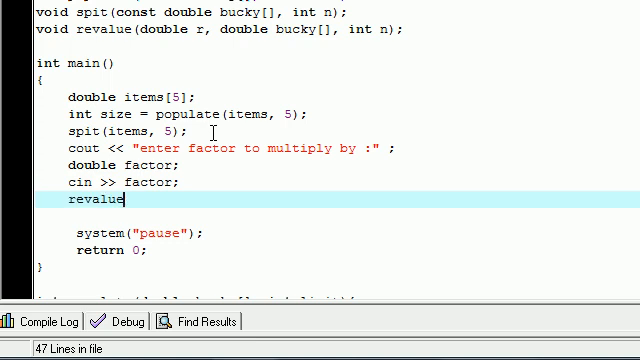
{"action": "type", "text": "()"}
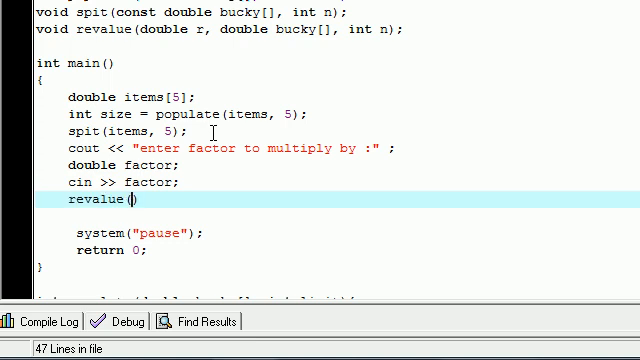
{"action": "type", "text": "factor"}
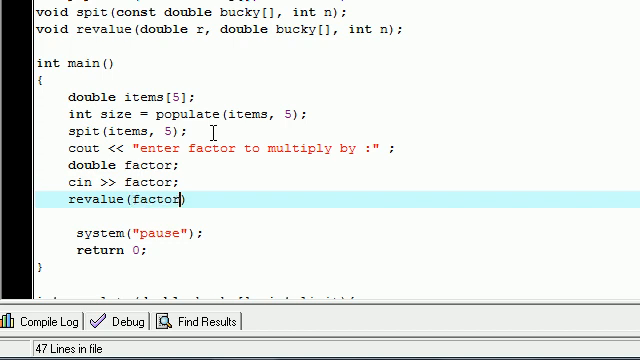
{"action": "type", "text": ","}
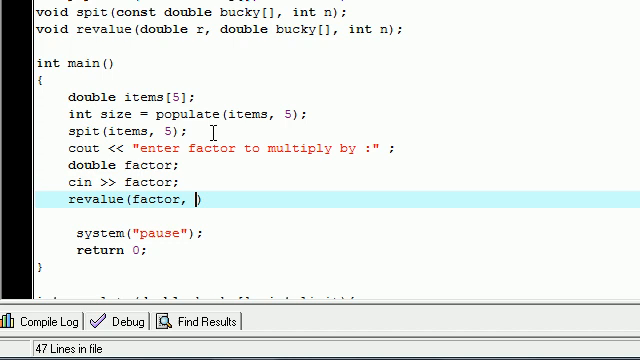
{"action": "type", "text": "items"}
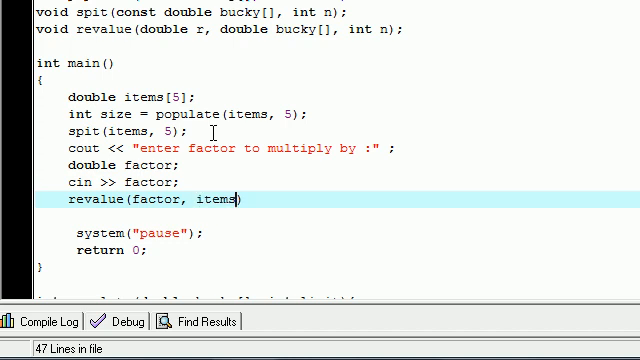
{"action": "type", "text": ","}
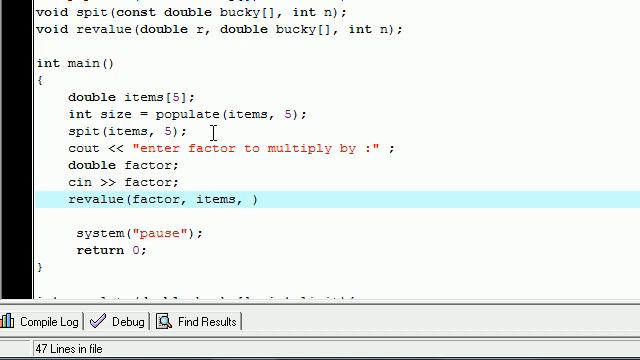
{"action": "type", "text": "s"}
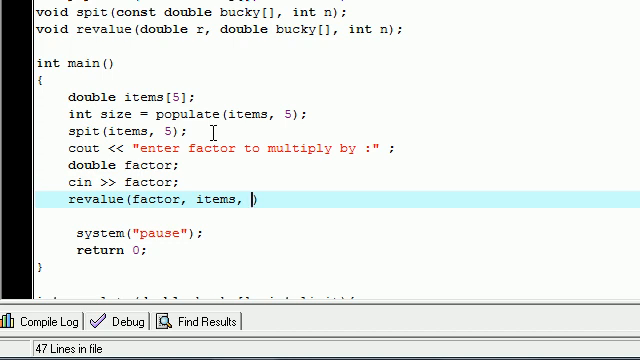
{"action": "type", "text": "5"}
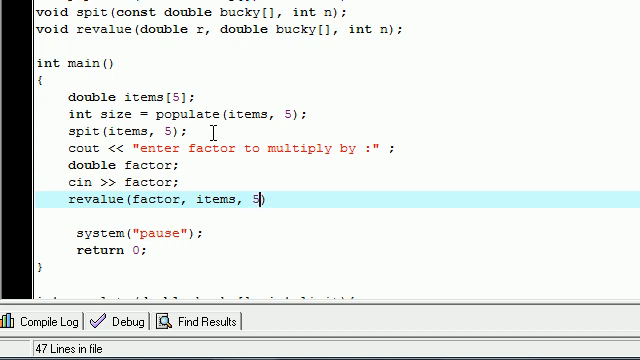
{"action": "type", "text": ");"}
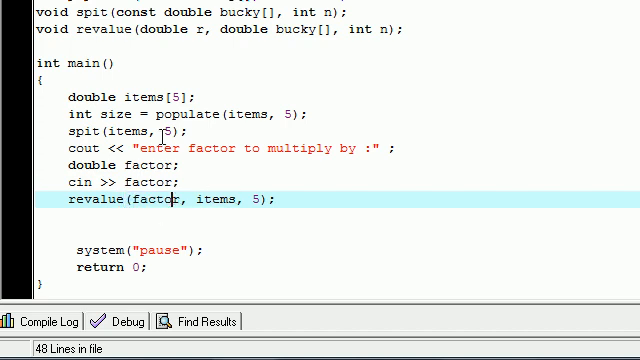
{"action": "double_click", "coordinate": [224, 200]}
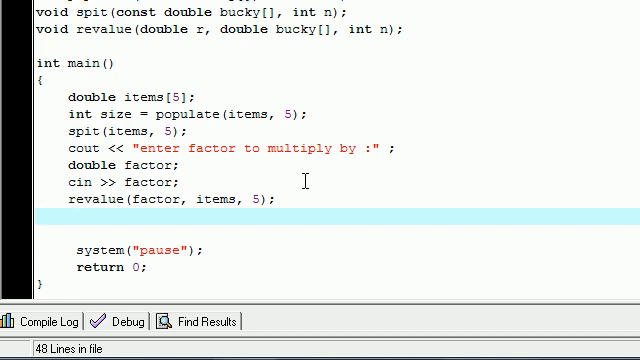
Add 'spit(items, 5);' and 'cout << "DONE" << endl;' after the revalue call.
{"action": "type", "text": "spi"}
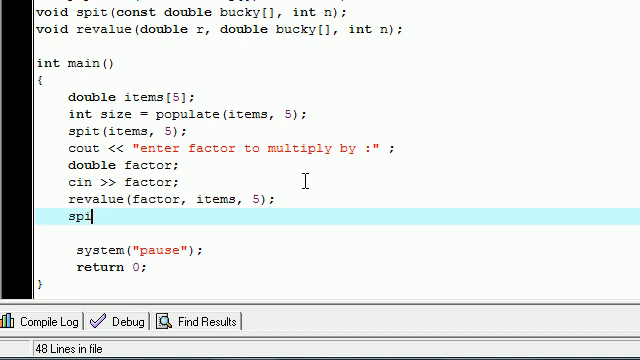
{"action": "type", "text": "("}
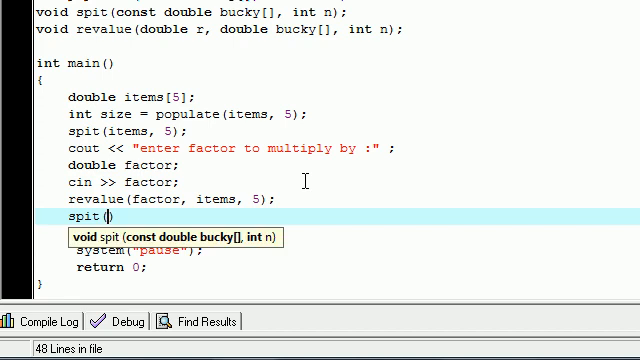
{"action": "type", "text": "items, 5);"}
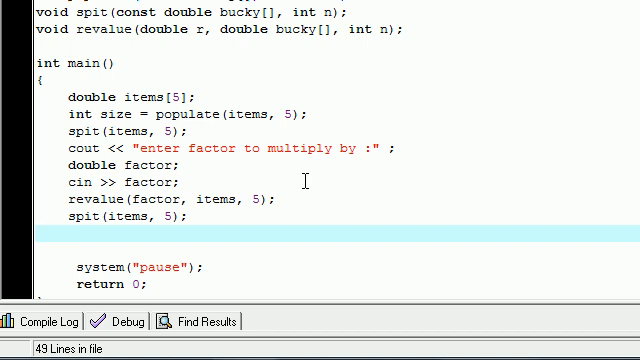
{"action": "type", "text": "cout << \"DONE"}
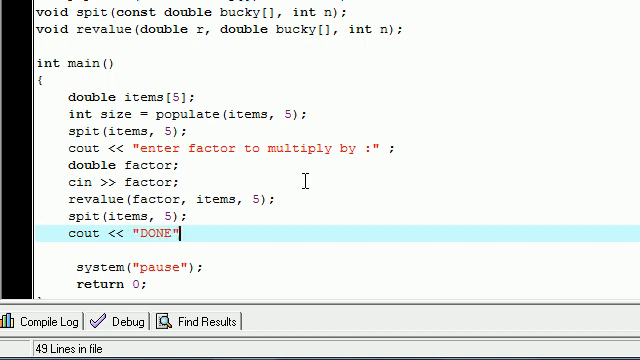
{"action": "type", "text": "<< end"}
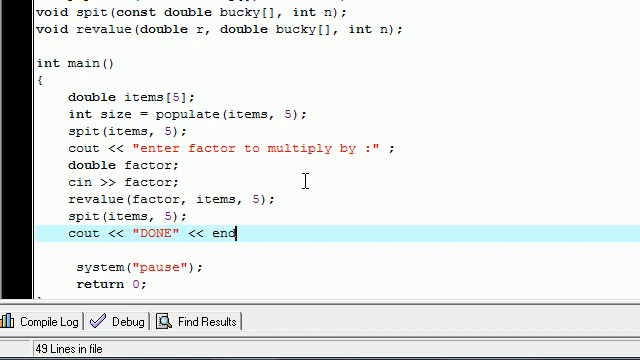
{"action": "type", "text": "l;"}
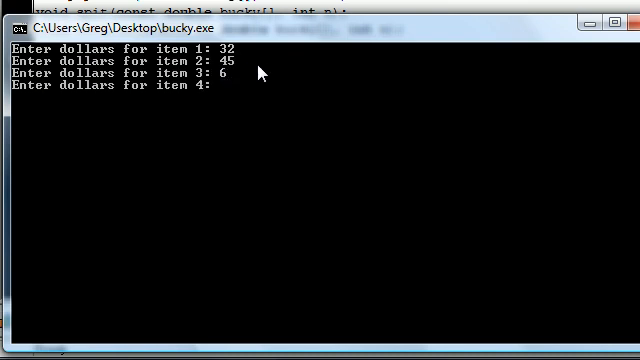
Enter the item prices (including 76) and factor 2 so the console prints every price doubled, then DONE.
{"action": "type", "text": "76"}
{"action": "type", "text": "21"}
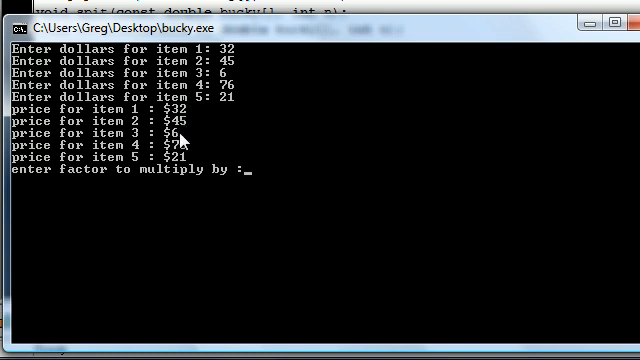
{"action": "mouse_move", "coordinate": [256, 152]}
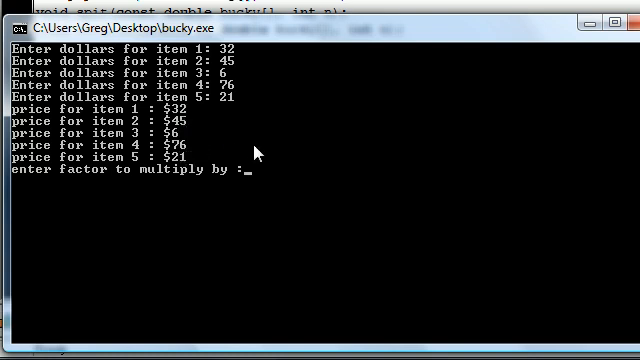
{"action": "mouse_move", "coordinate": [296, 188]}
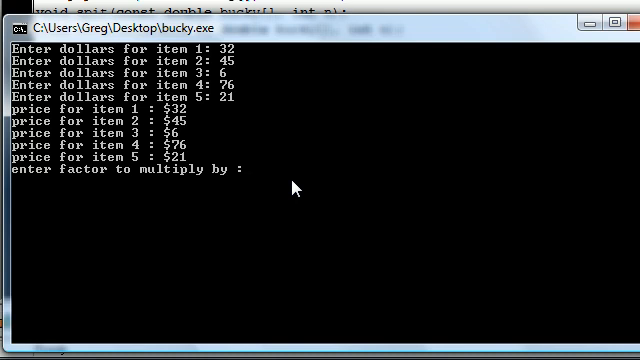
{"action": "type", "text": "2"}
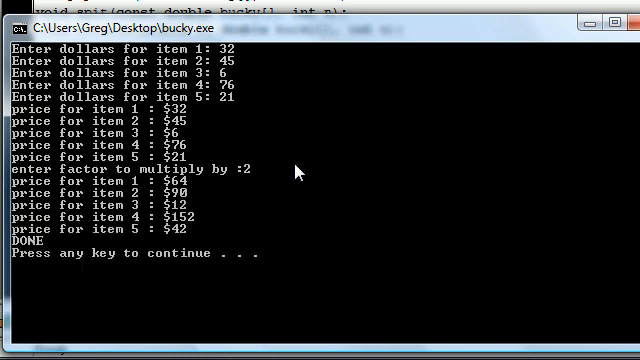
{"action": "mouse_move", "coordinate": [172, 200]}
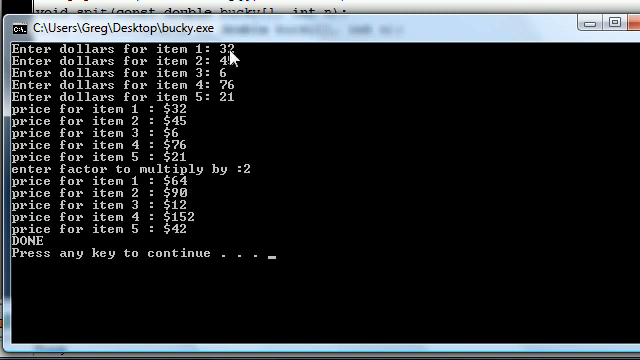
{"action": "mouse_move", "coordinate": [204, 180]}
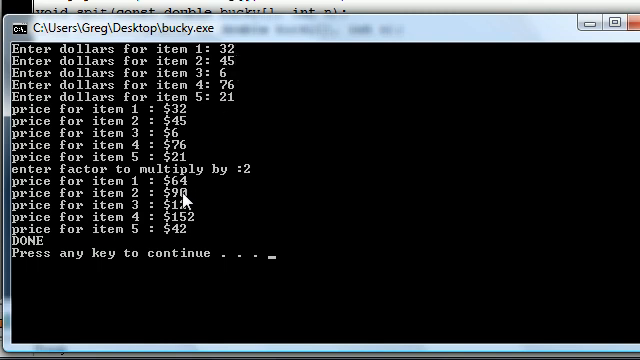
{"action": "mouse_move", "coordinate": [192, 228]}
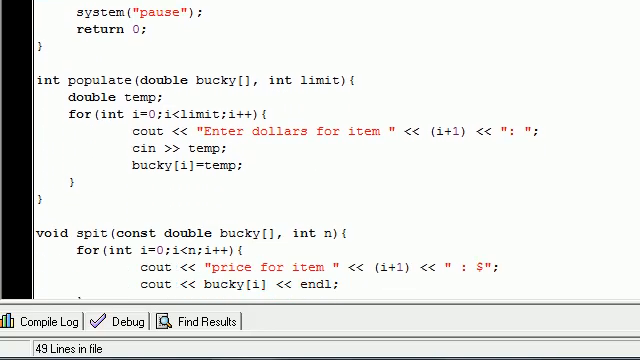
{"action": "scroll", "scroll_direction": "down", "scroll_amount": 3}
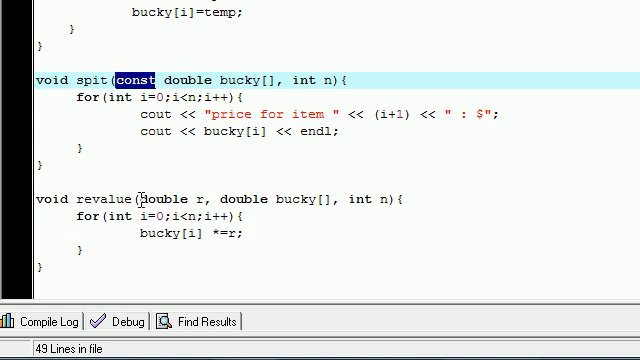
{"action": "left_click", "coordinate": [140, 198]}
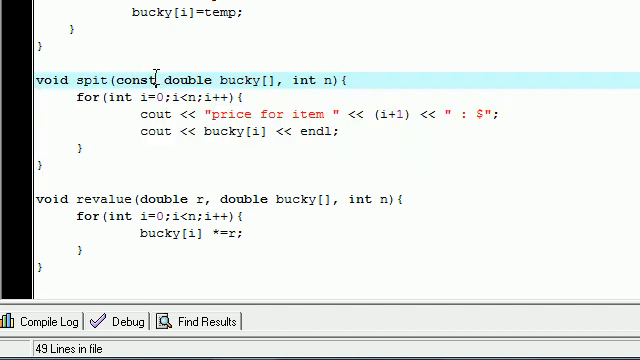
{"action": "double_click", "coordinate": [140, 80]}
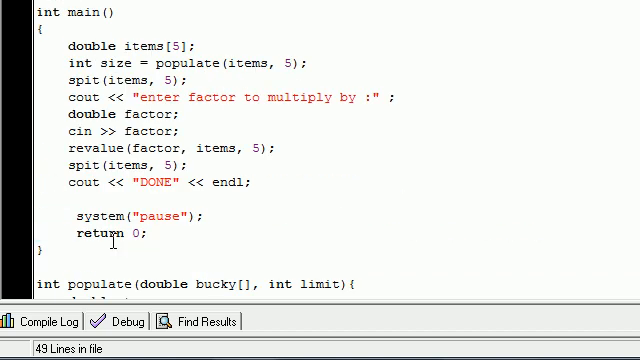
{"action": "scroll", "scroll_direction": "down", "scroll_amount": 3}
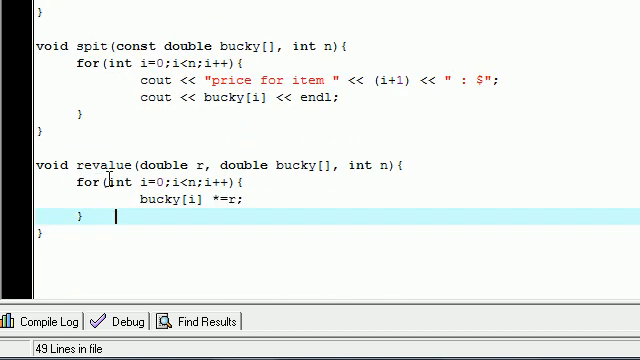